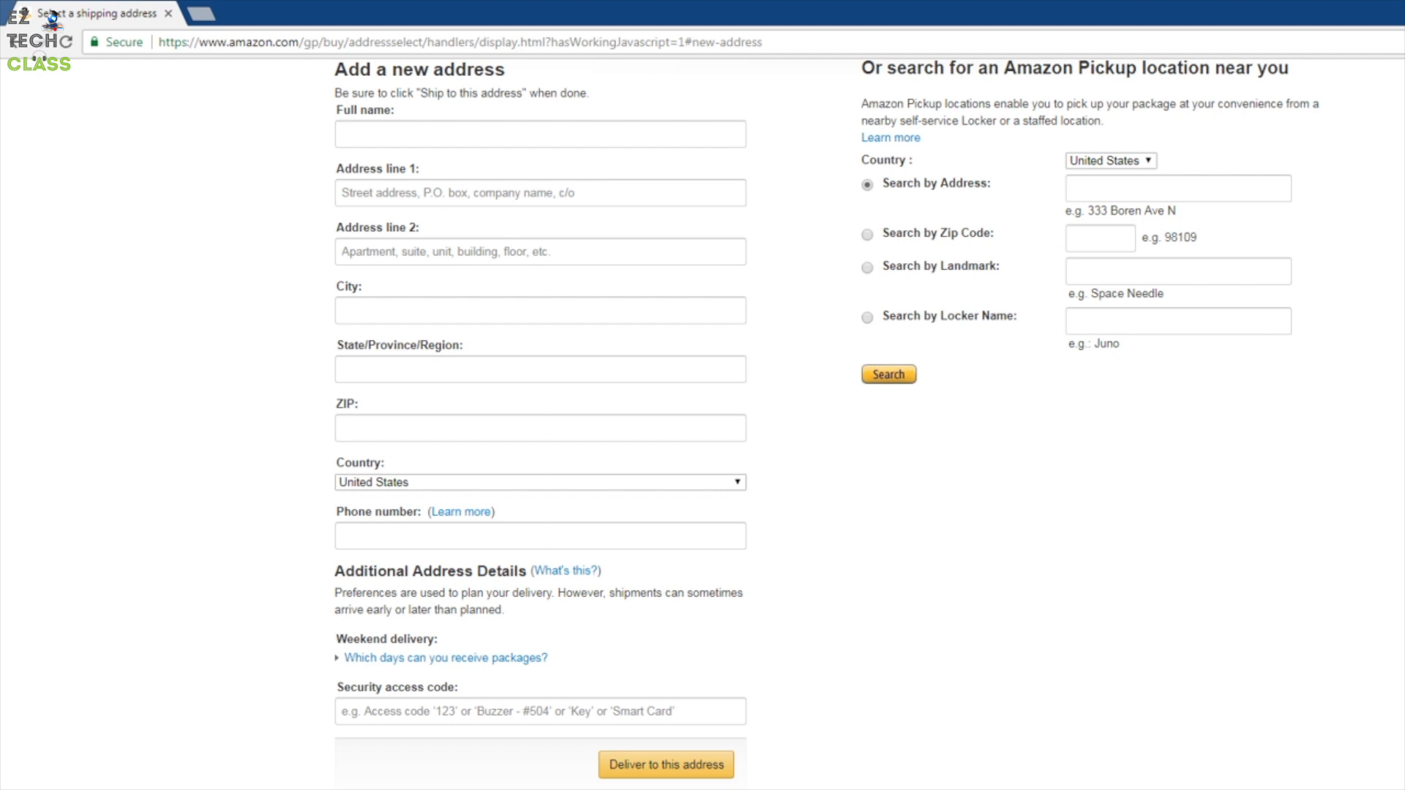
{"action": "mouse_move", "coordinate": [716, 354]}
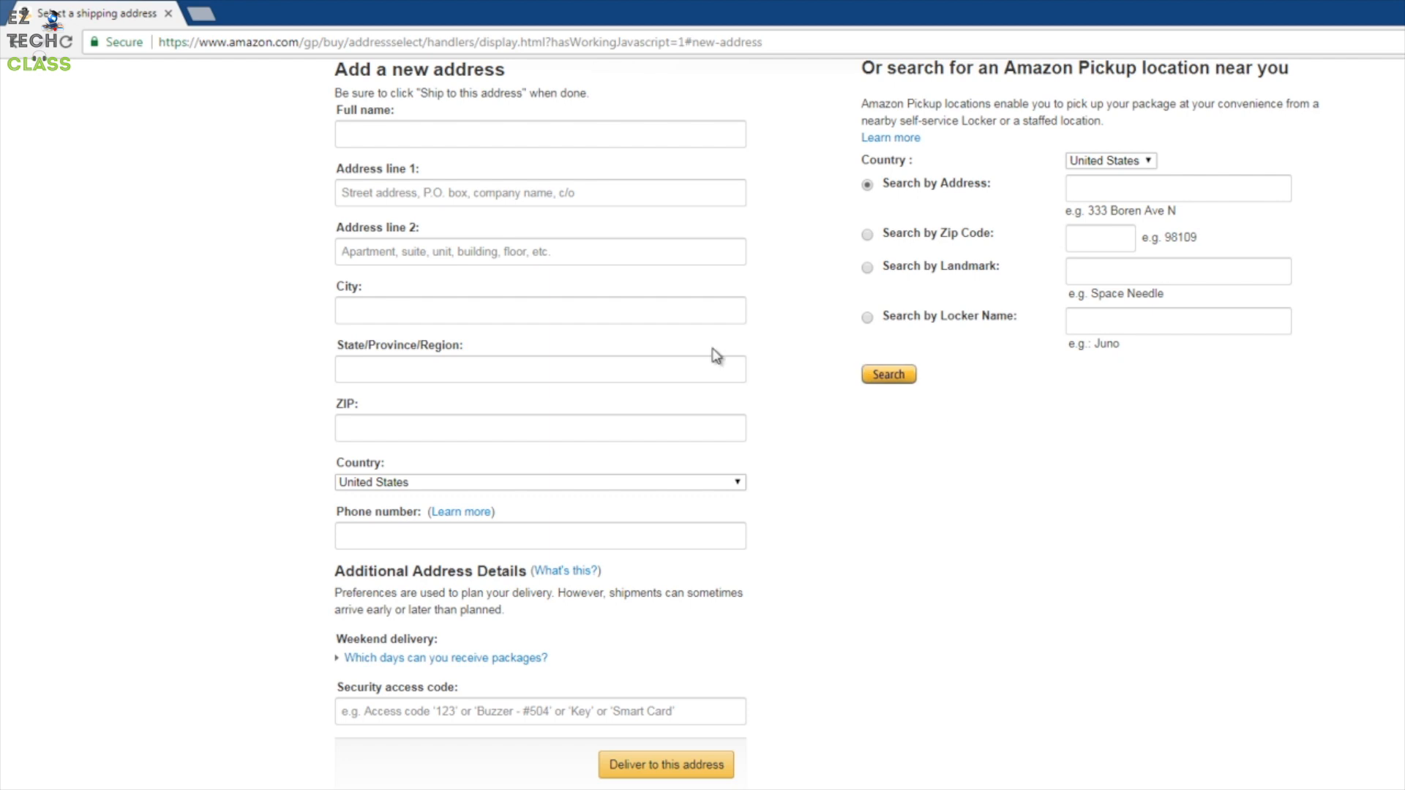
{"action": "mouse_move", "coordinate": [679, 317]}
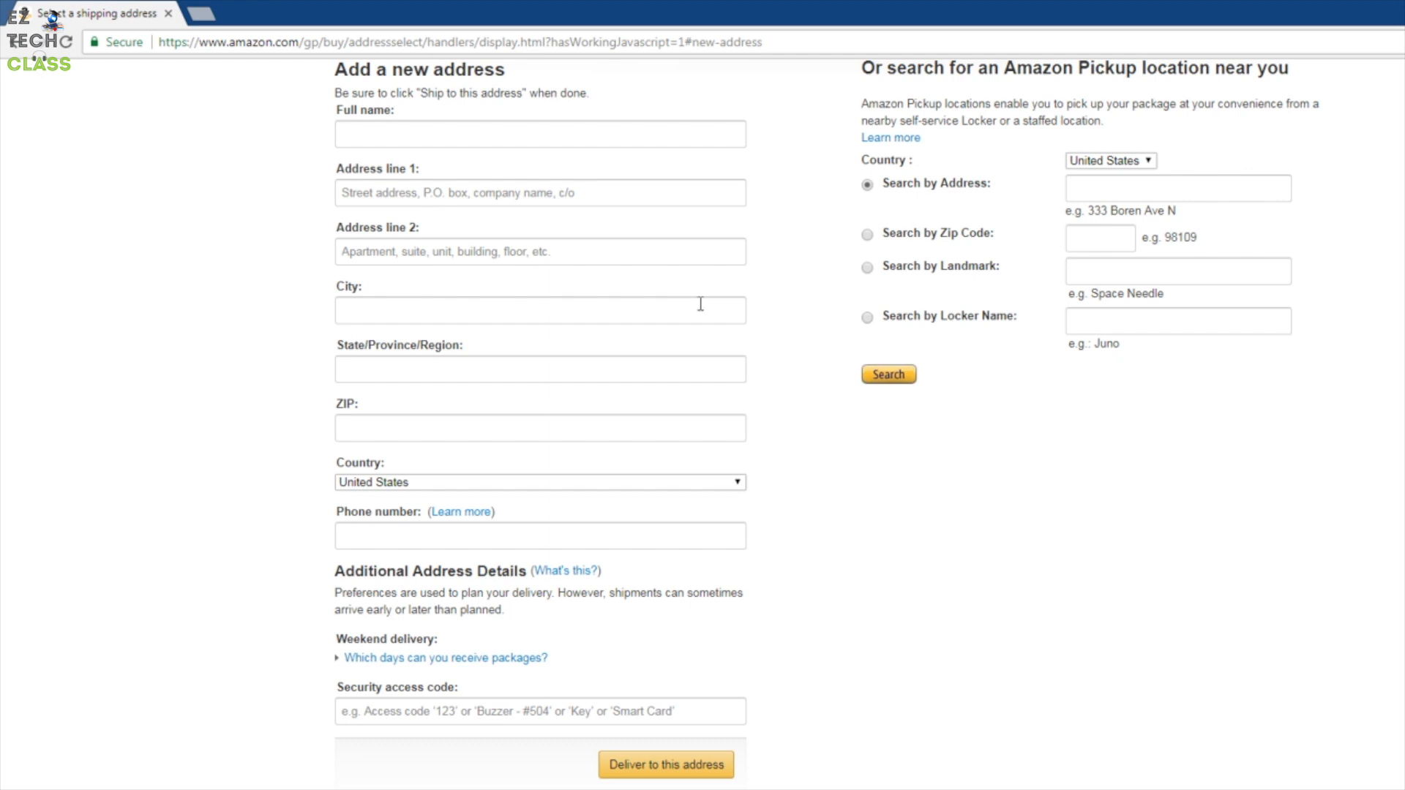
{"action": "mouse_move", "coordinate": [678, 308]}
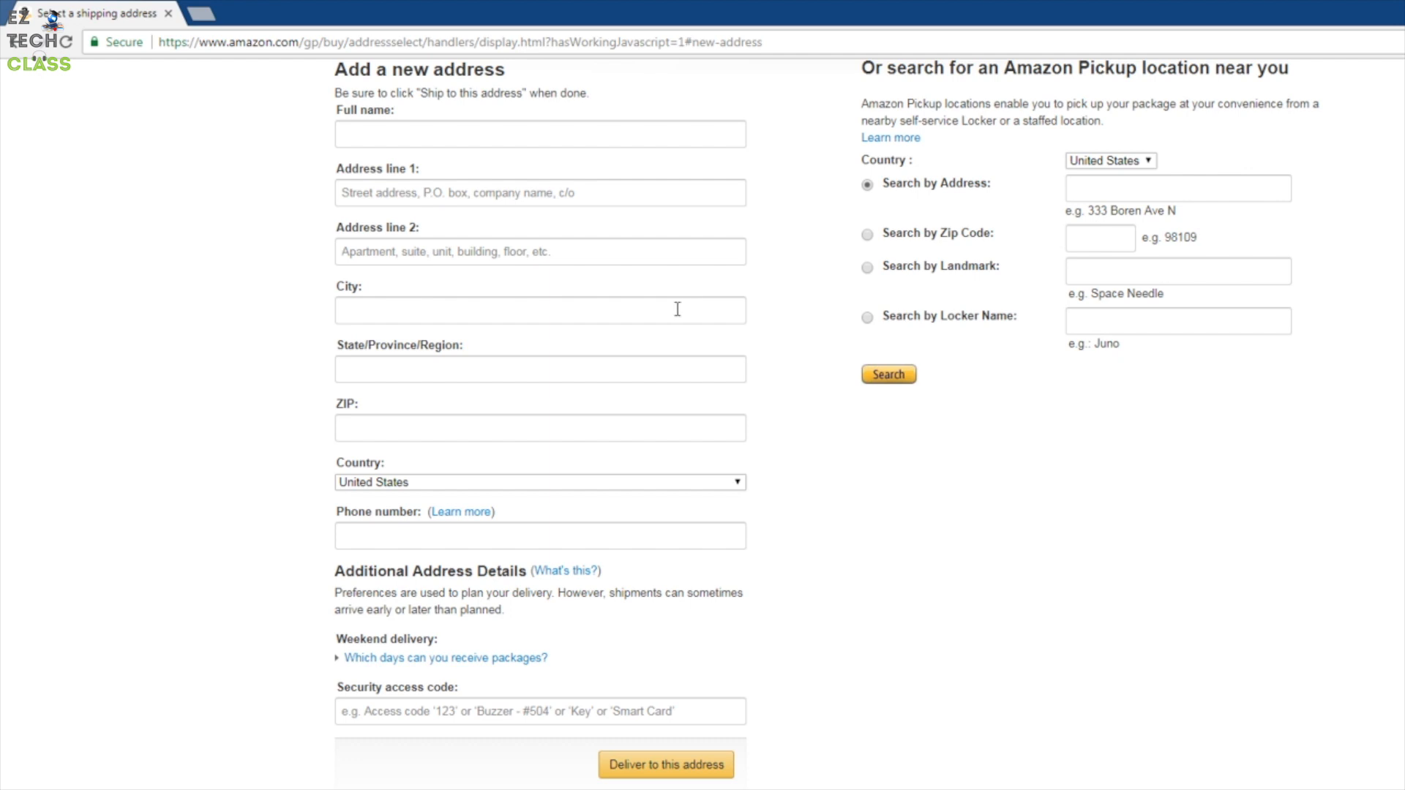
{"action": "mouse_move", "coordinate": [604, 309]}
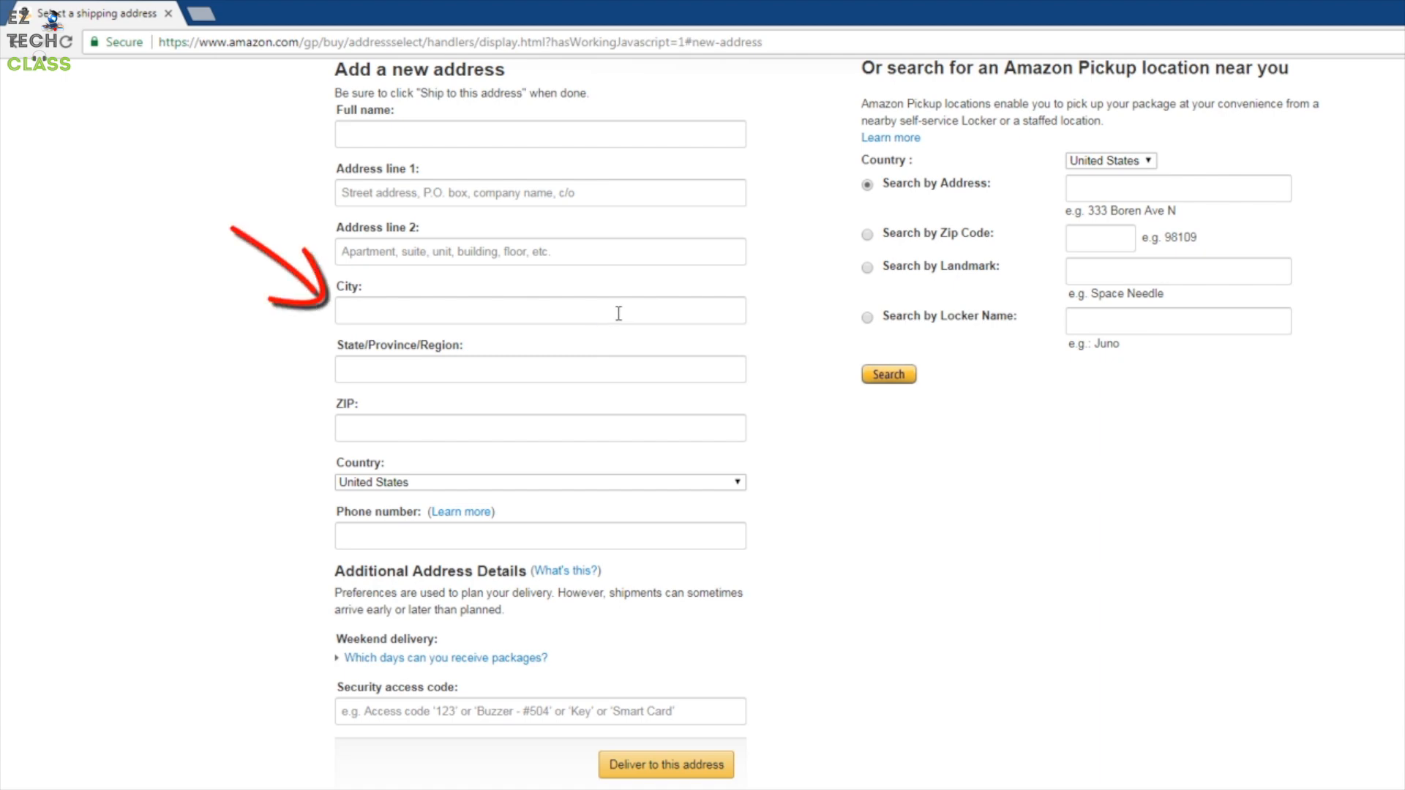
{"action": "left_click", "coordinate": [540, 310]}
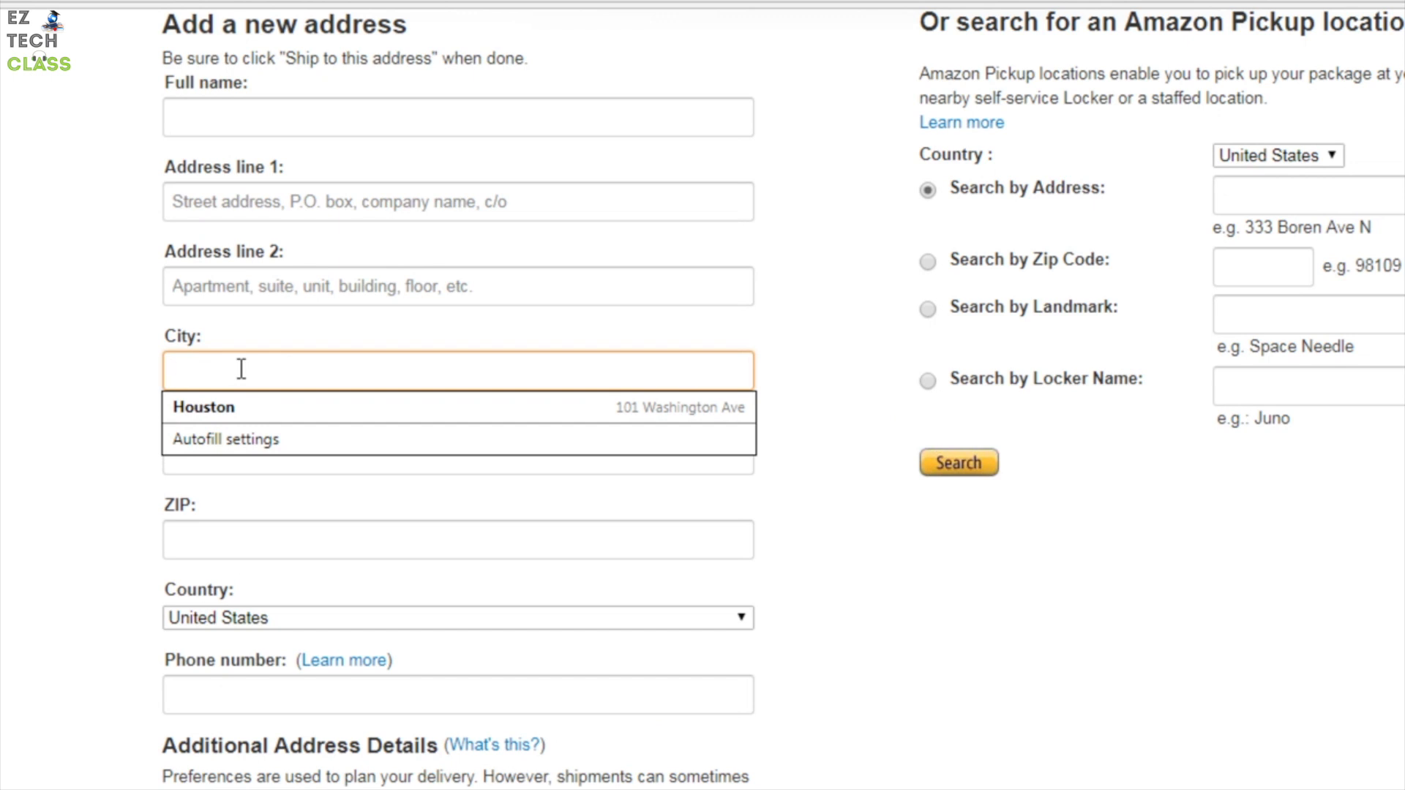
{"action": "left_click", "coordinate": [202, 407]}
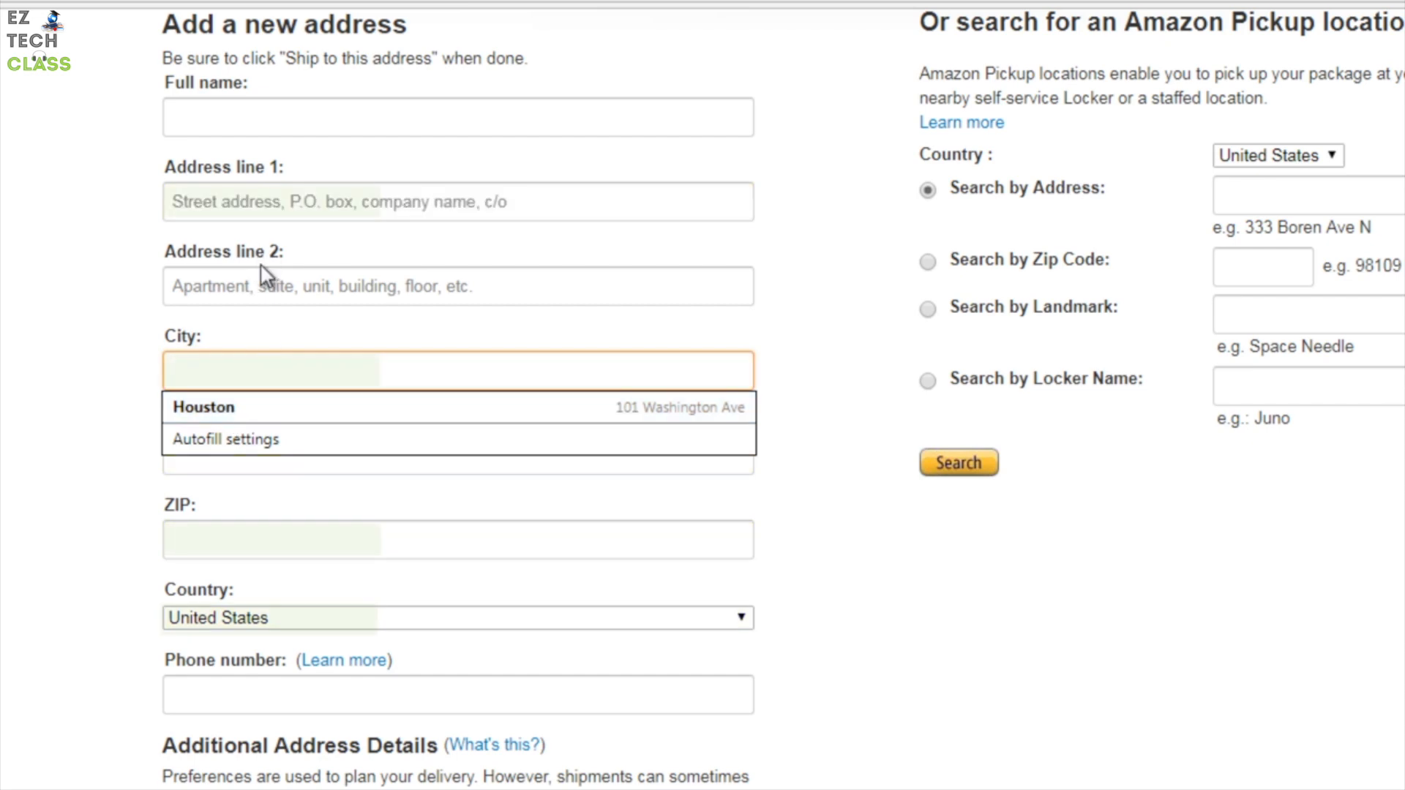
{"action": "left_click", "coordinate": [202, 407]}
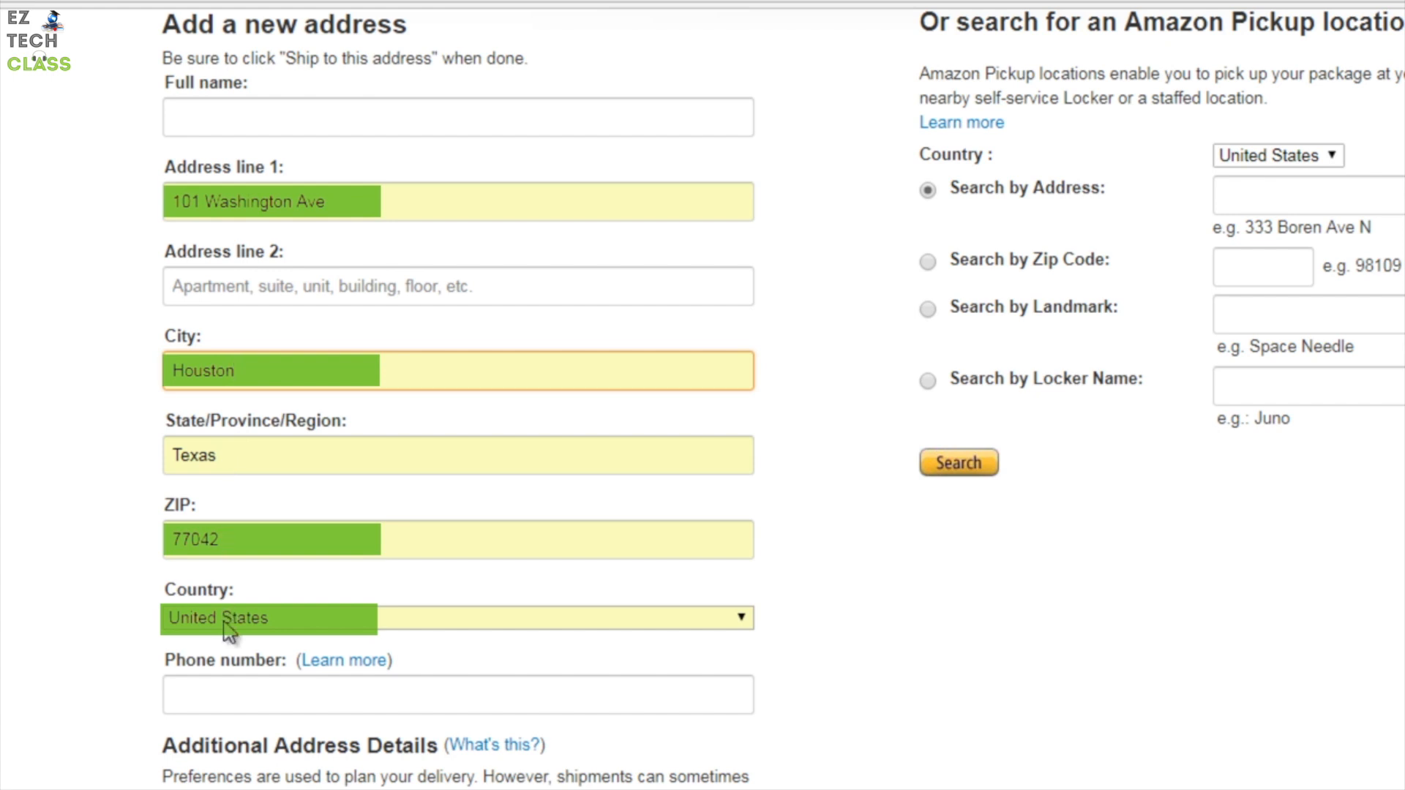
{"action": "mouse_move", "coordinate": [263, 386]}
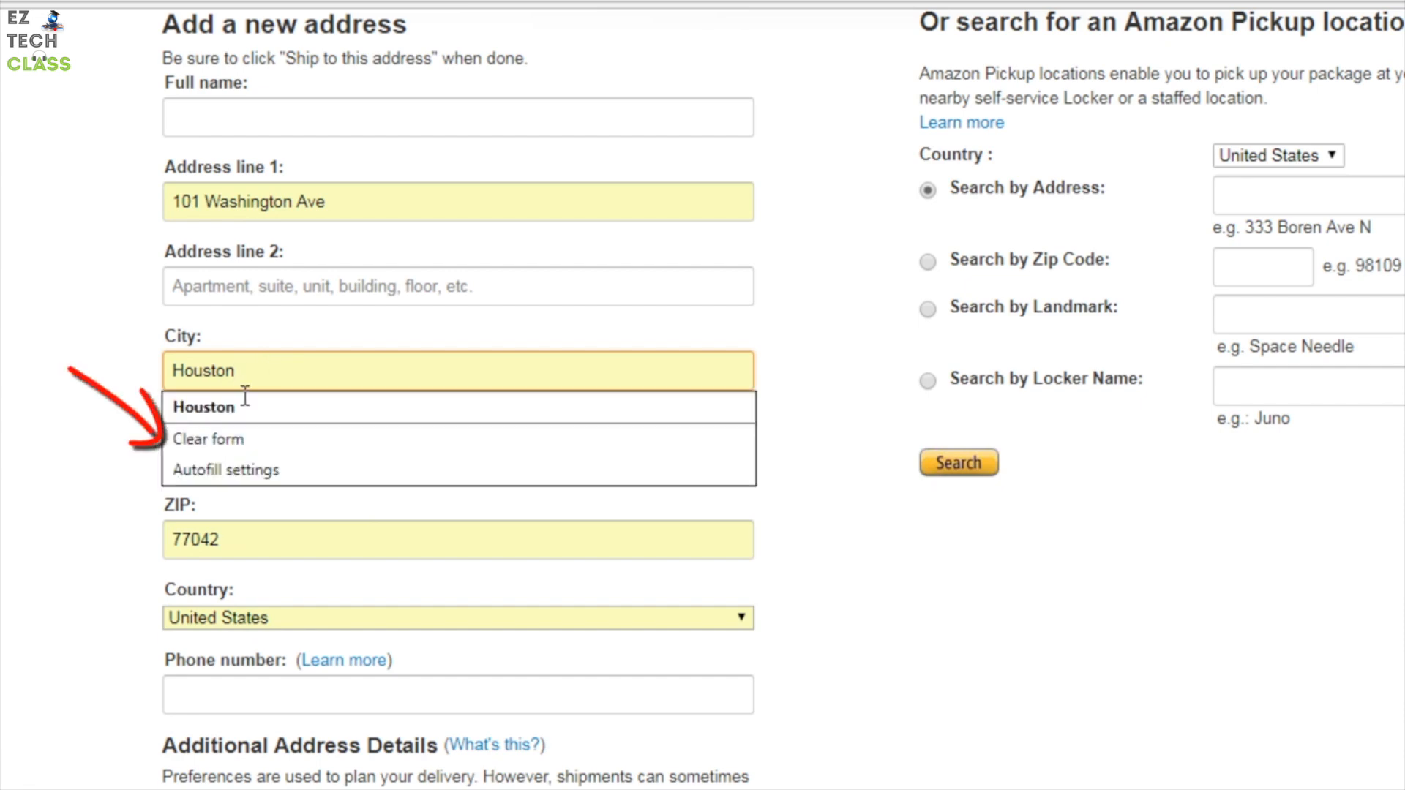
Step: Clear the autofilled Houston address from the Amazon address form
{"action": "left_click", "coordinate": [208, 438]}
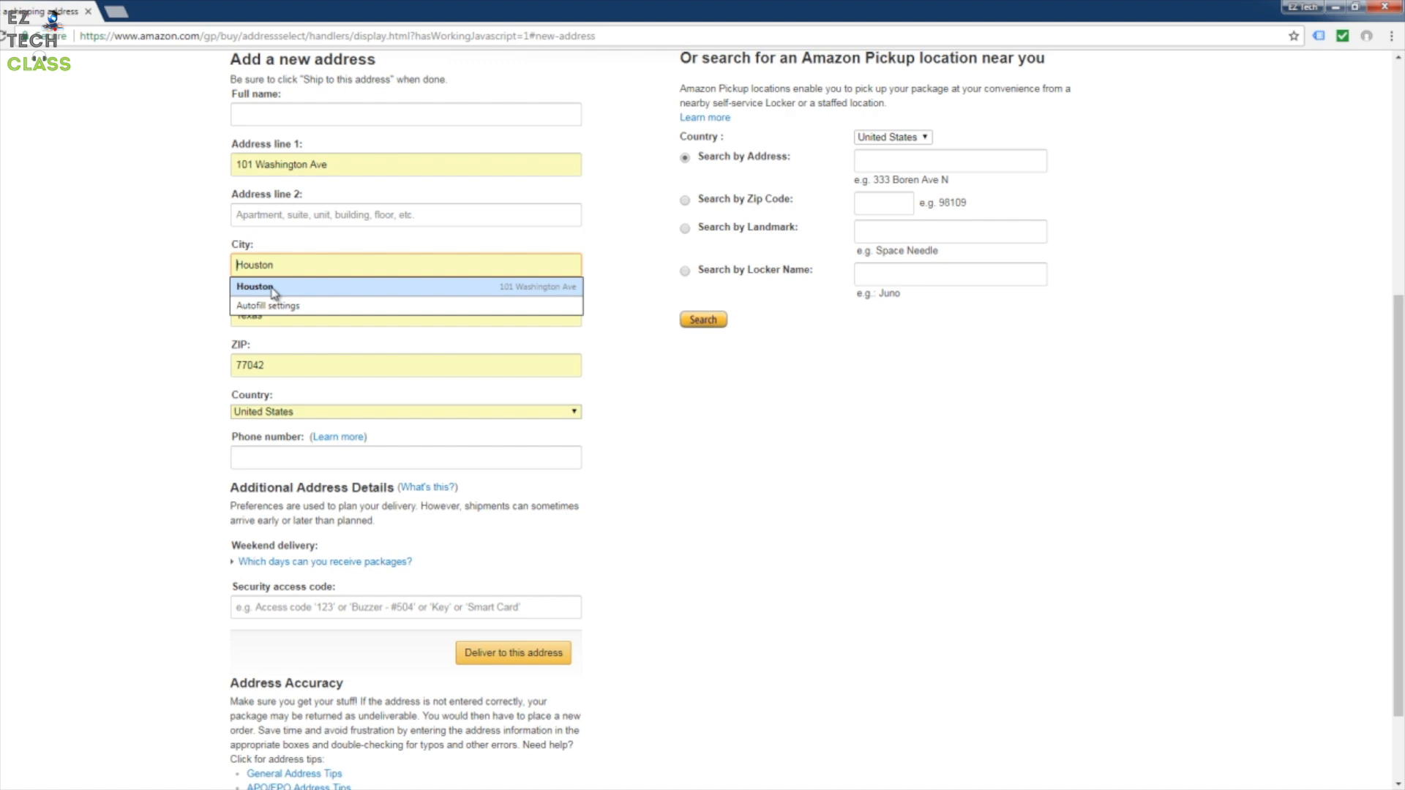
Step: Reach Chrome's Autofill settings via Settings search, listing the saved Houston address
{"action": "left_click", "coordinate": [1390, 35]}
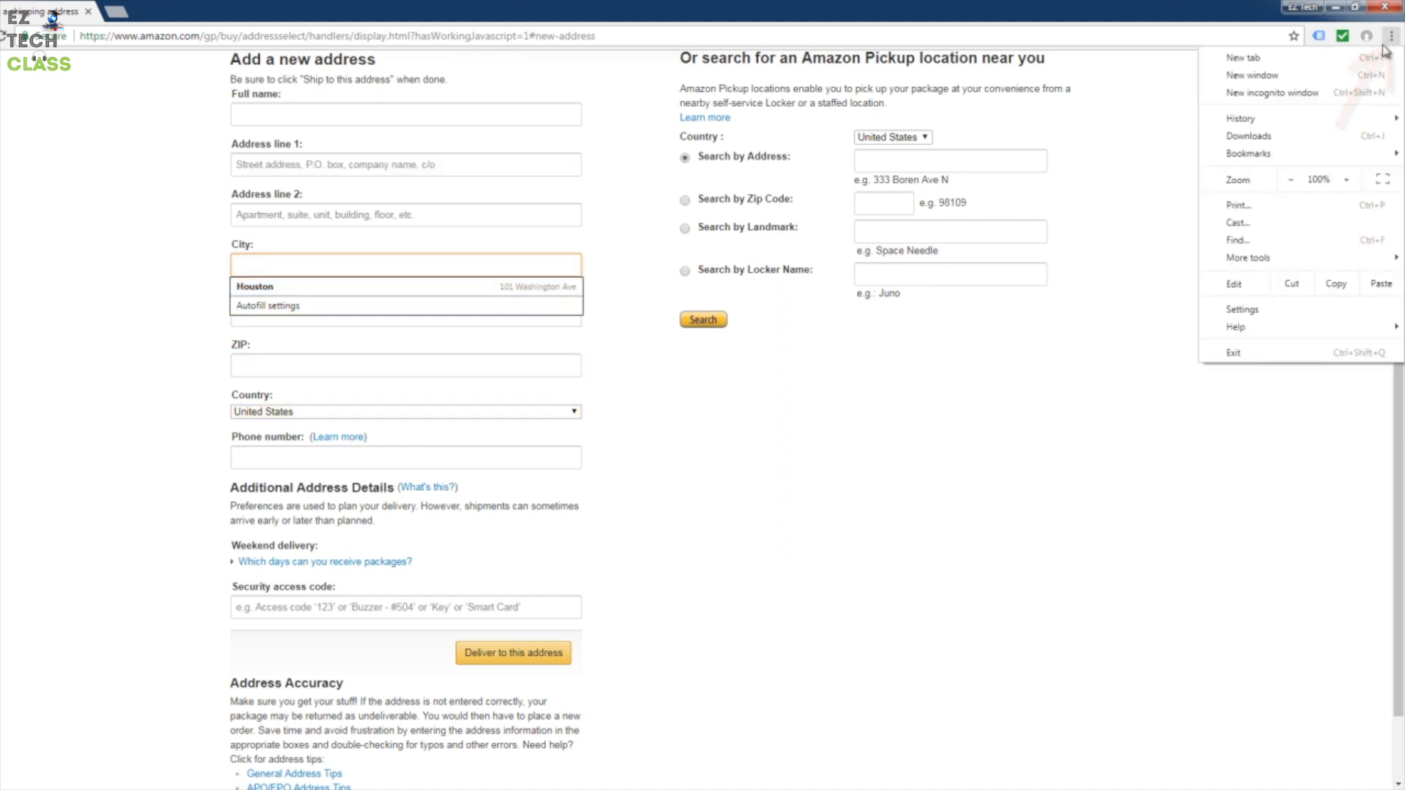
{"action": "left_click", "coordinate": [1243, 309]}
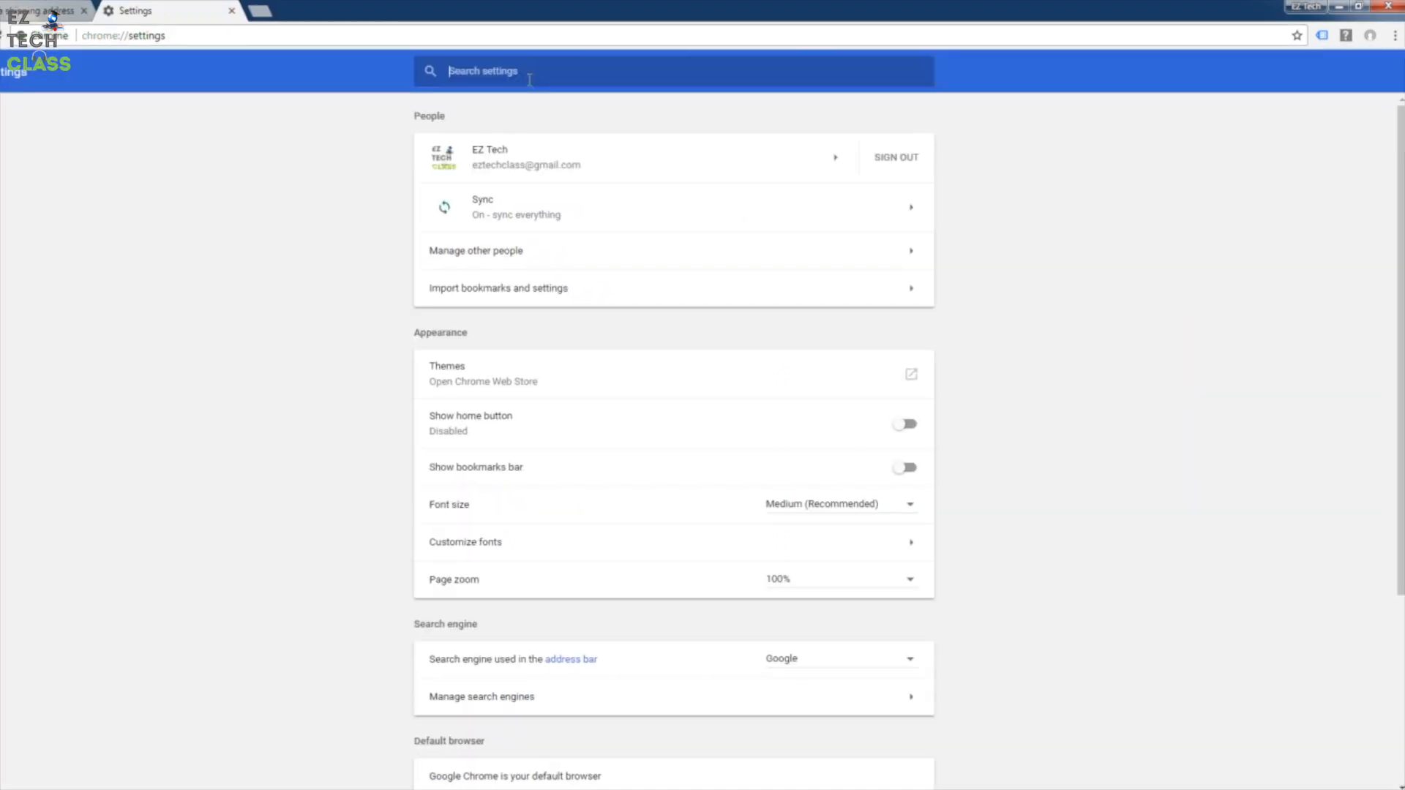
{"action": "type", "text": "autofill"}
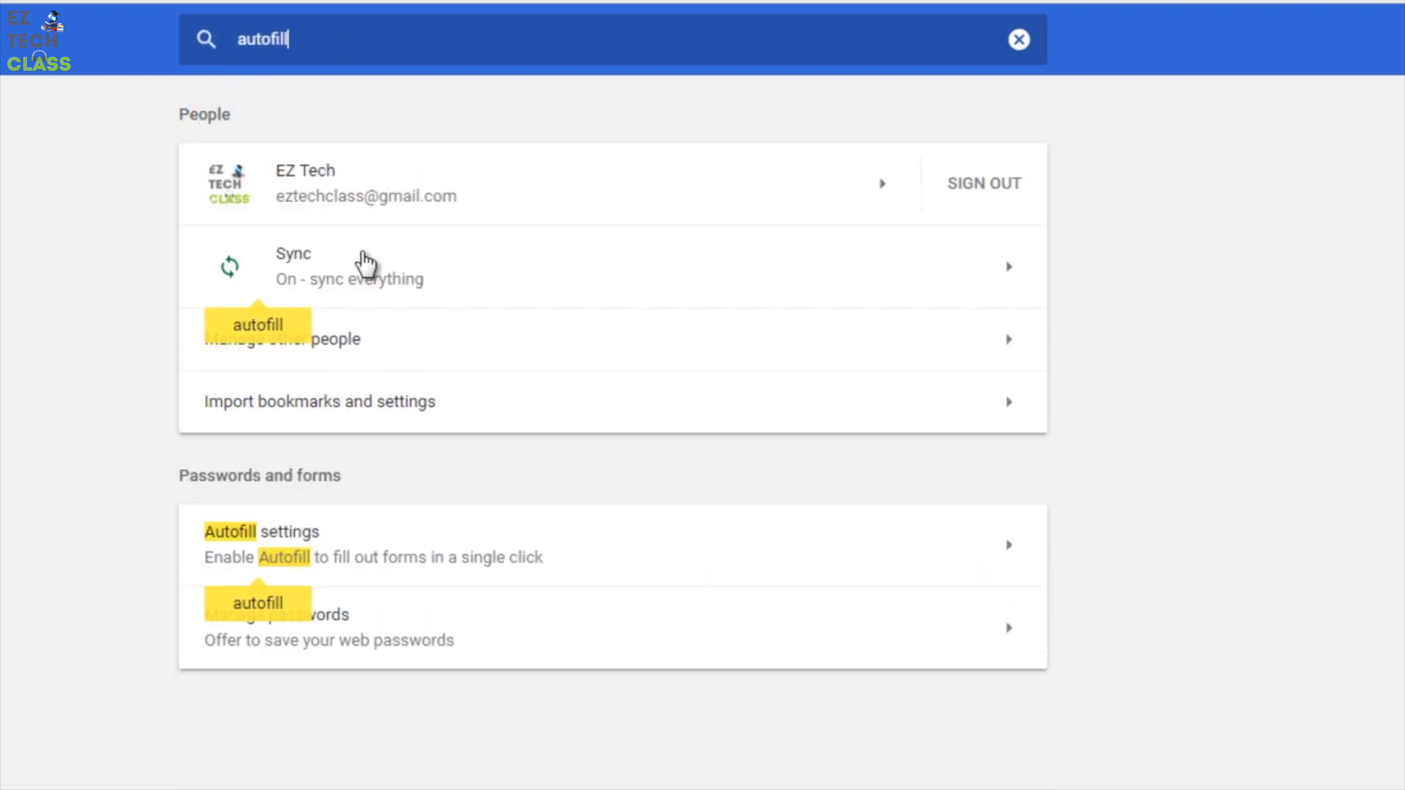
{"action": "left_click", "coordinate": [260, 532]}
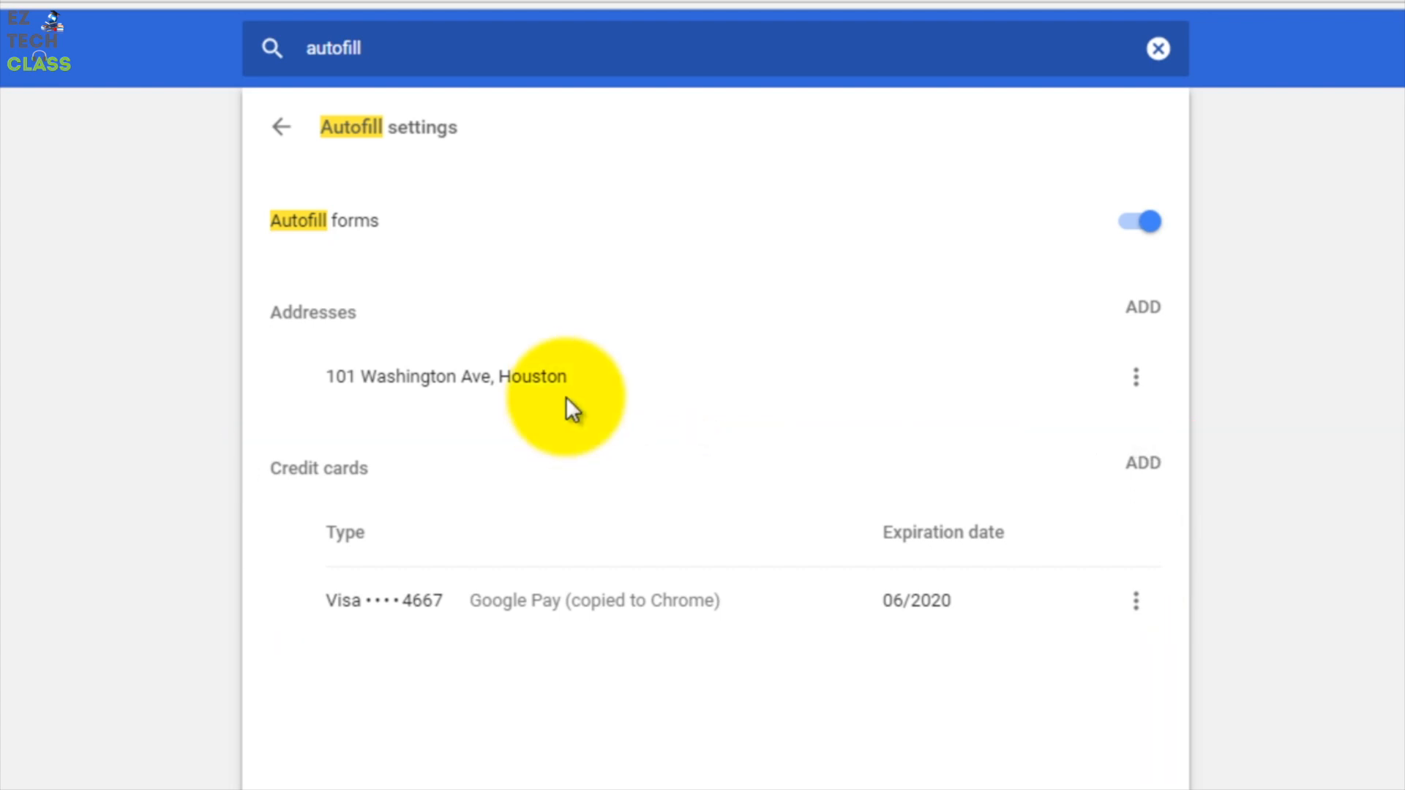
{"action": "mouse_move", "coordinate": [1135, 376]}
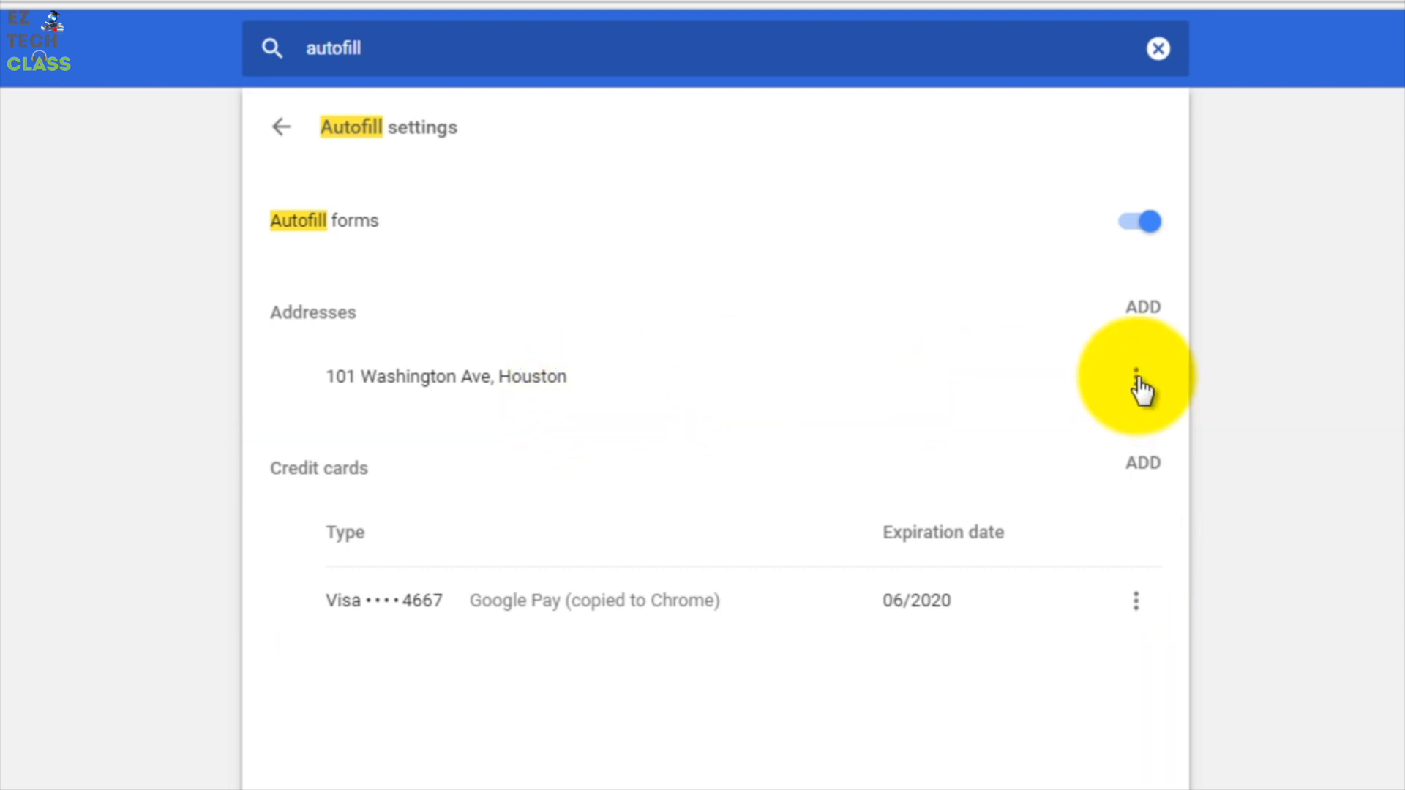
{"action": "left_click", "coordinate": [1135, 375]}
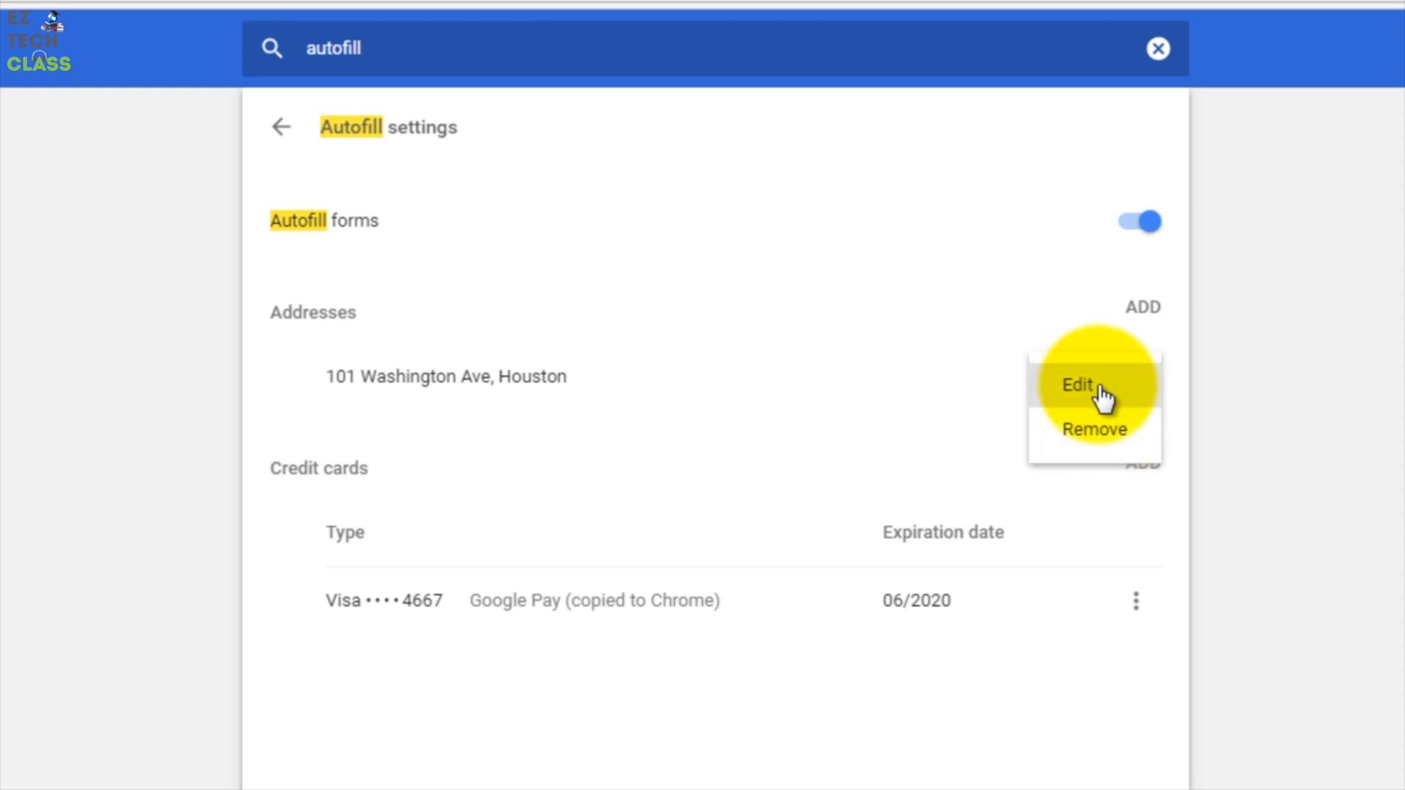
{"action": "left_click", "coordinate": [1076, 385]}
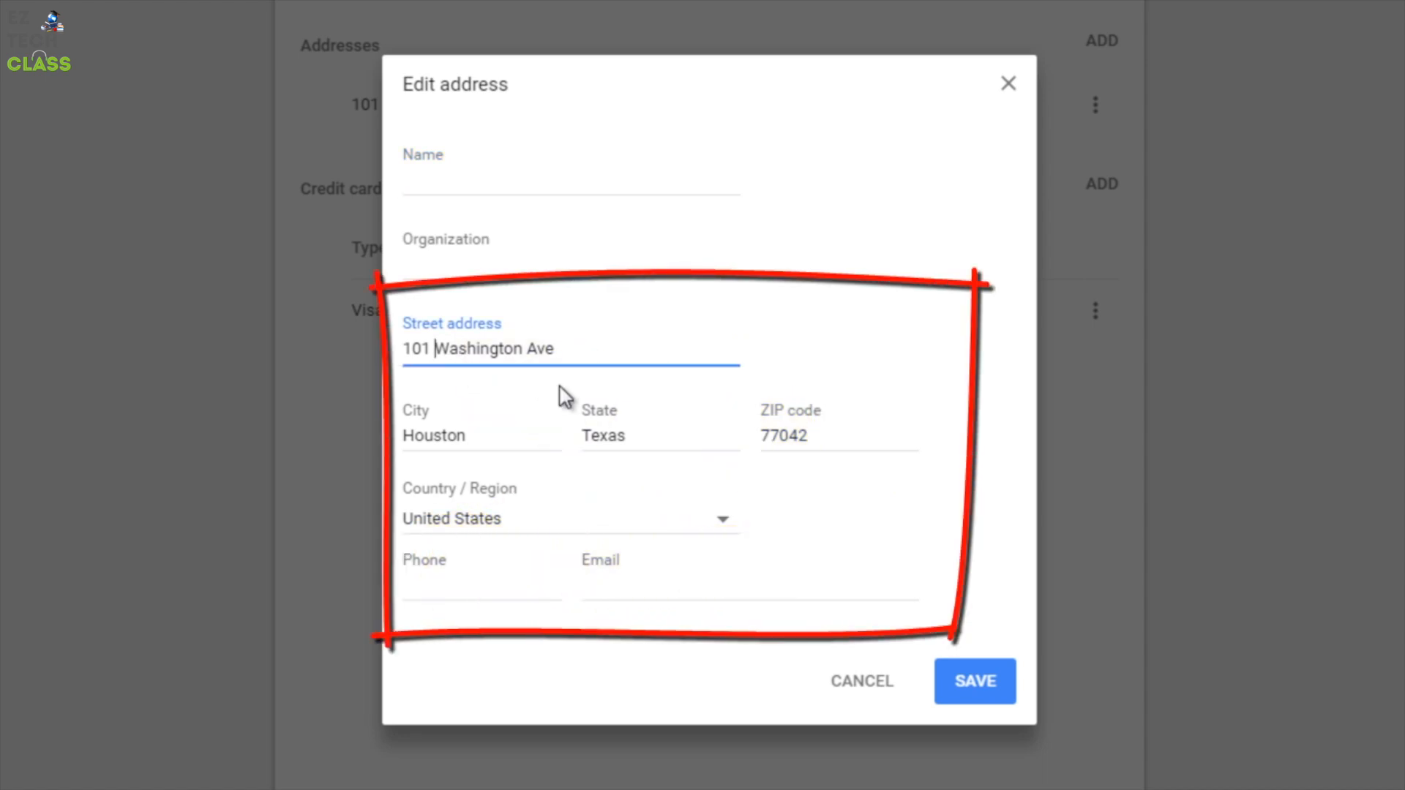
{"action": "type", "text": "72"}
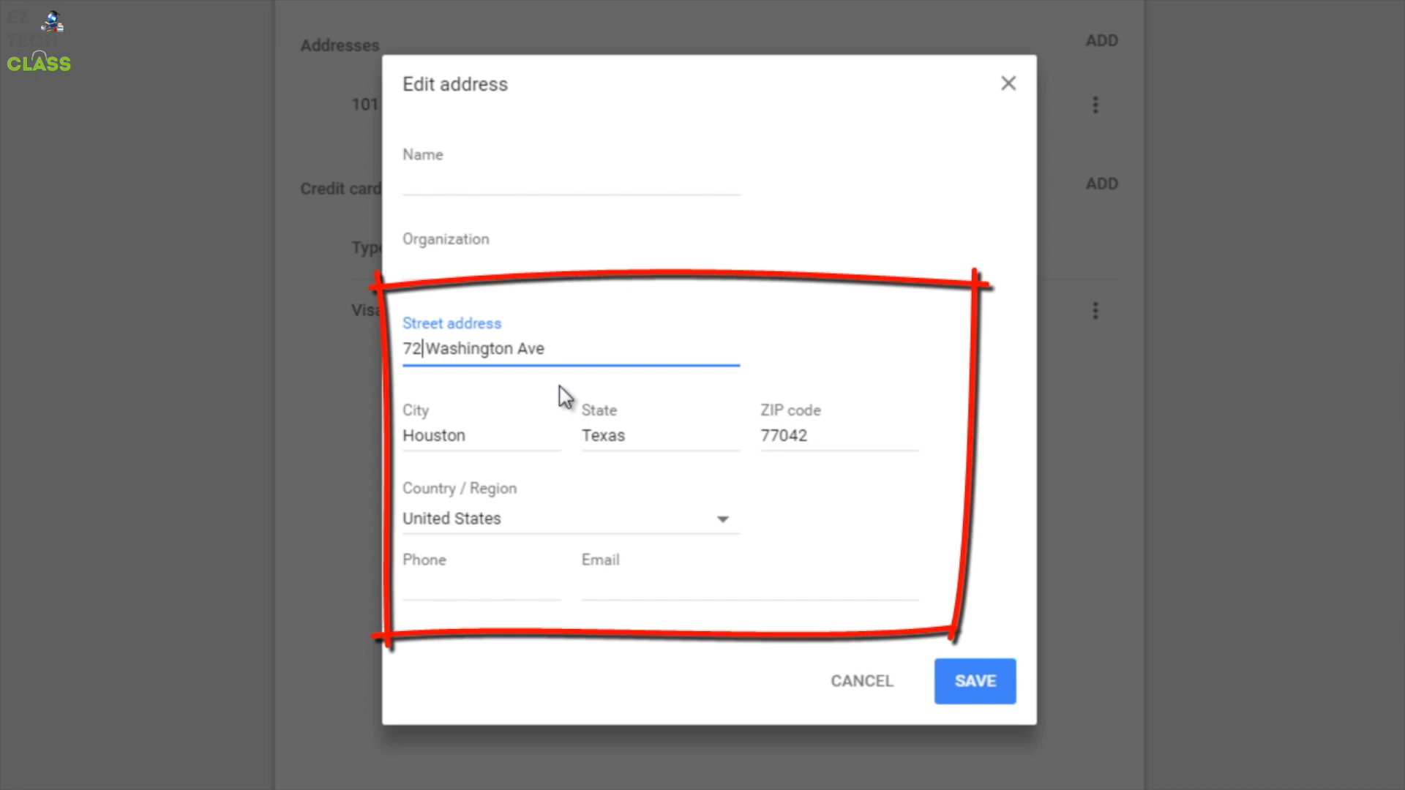
{"action": "left_click", "coordinate": [646, 436]}
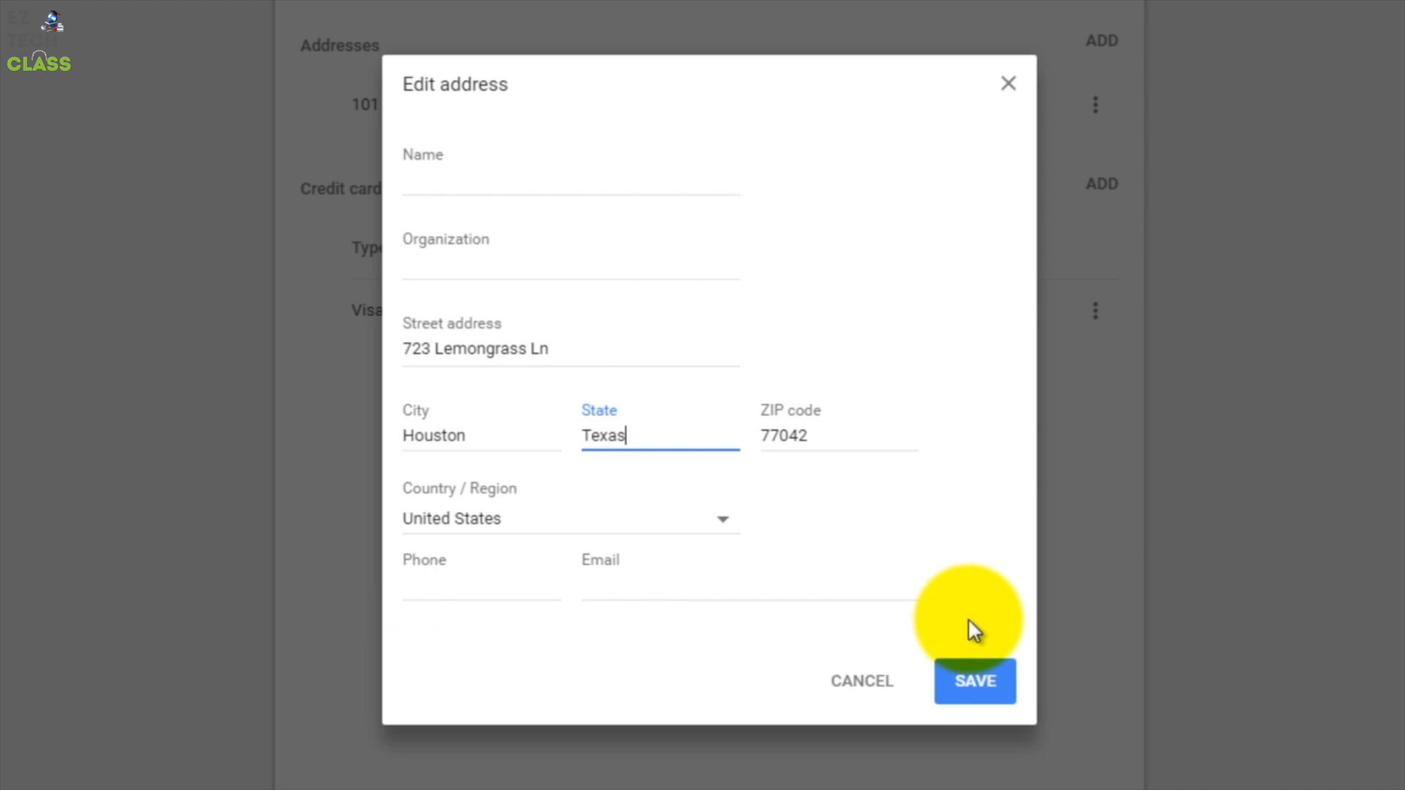
{"action": "left_click", "coordinate": [975, 681]}
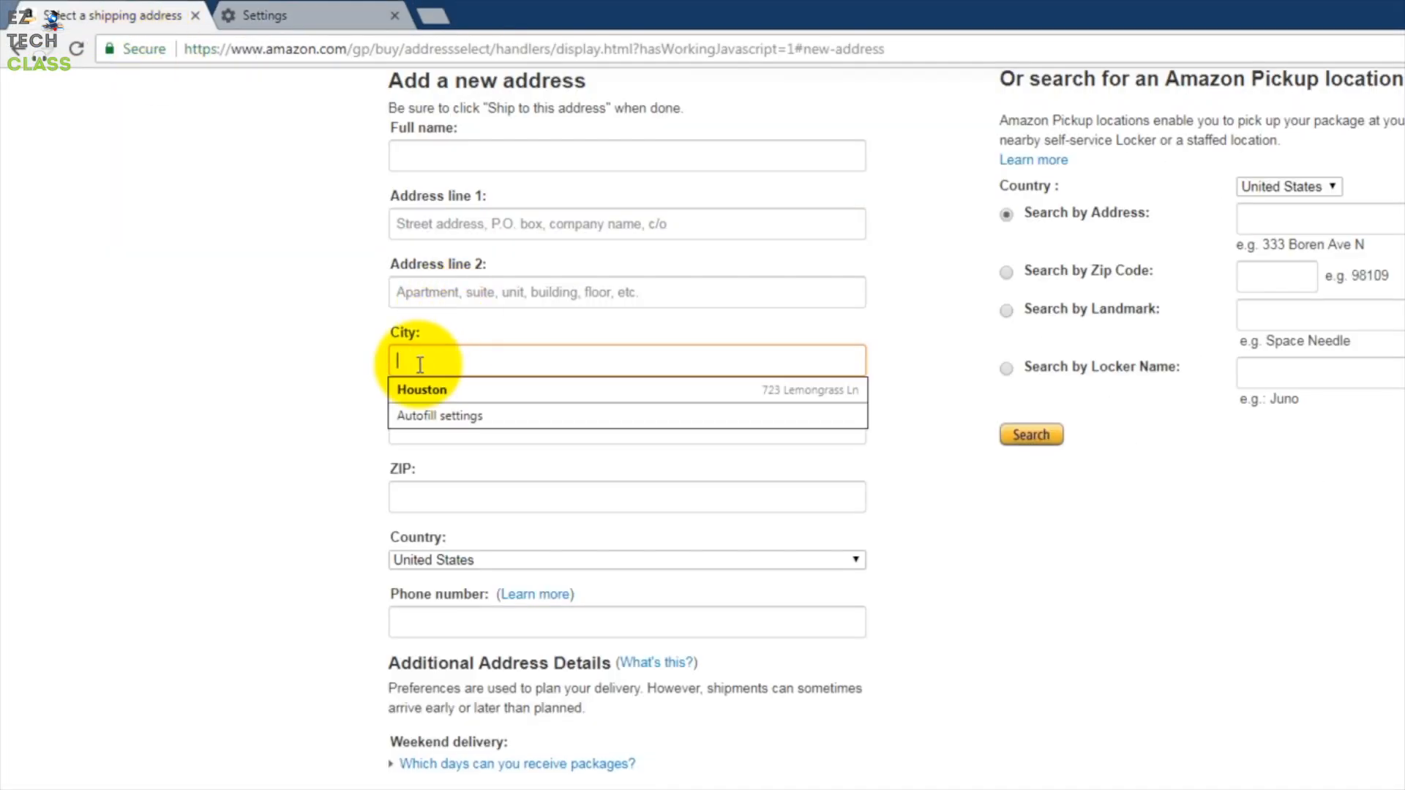
{"action": "left_click", "coordinate": [422, 389]}
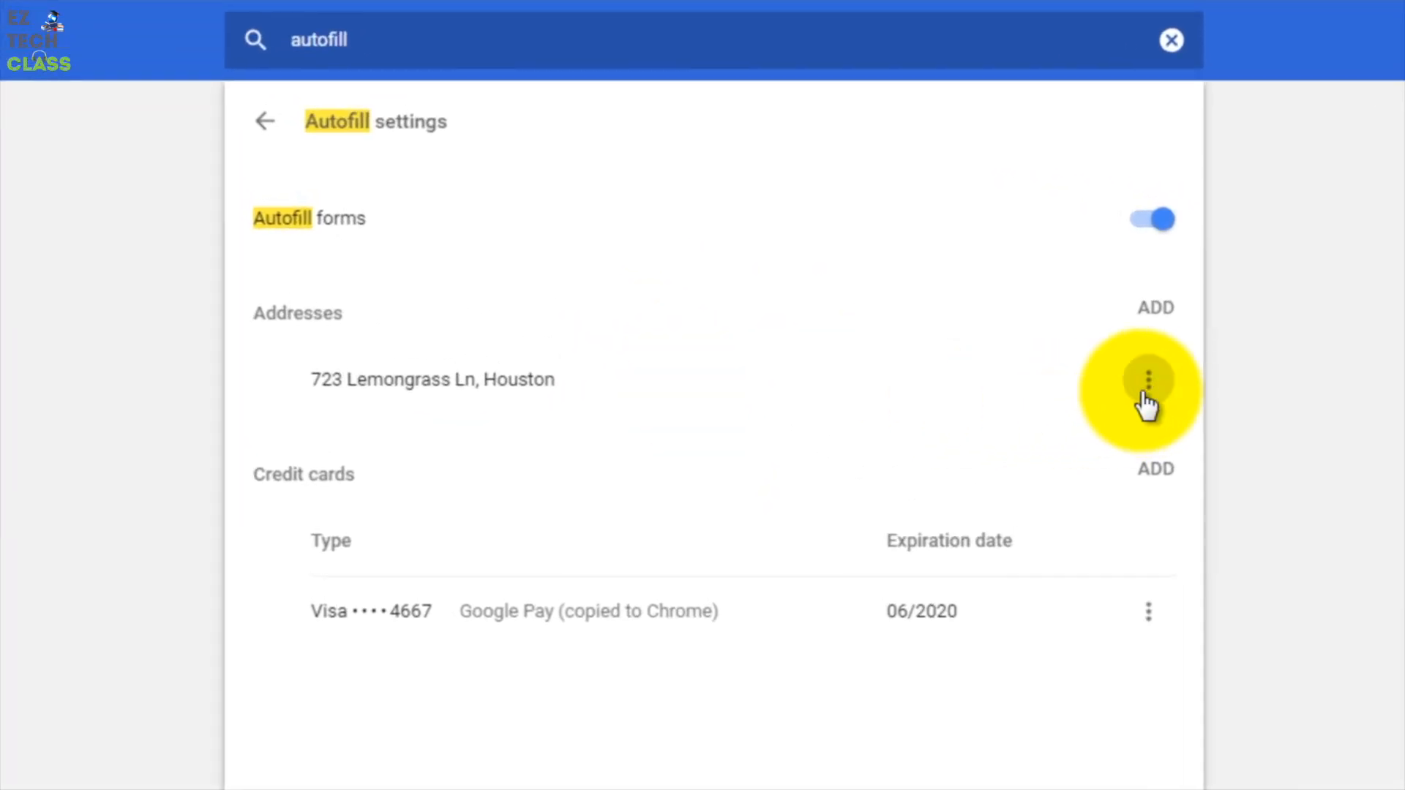
{"action": "left_click", "coordinate": [1148, 379]}
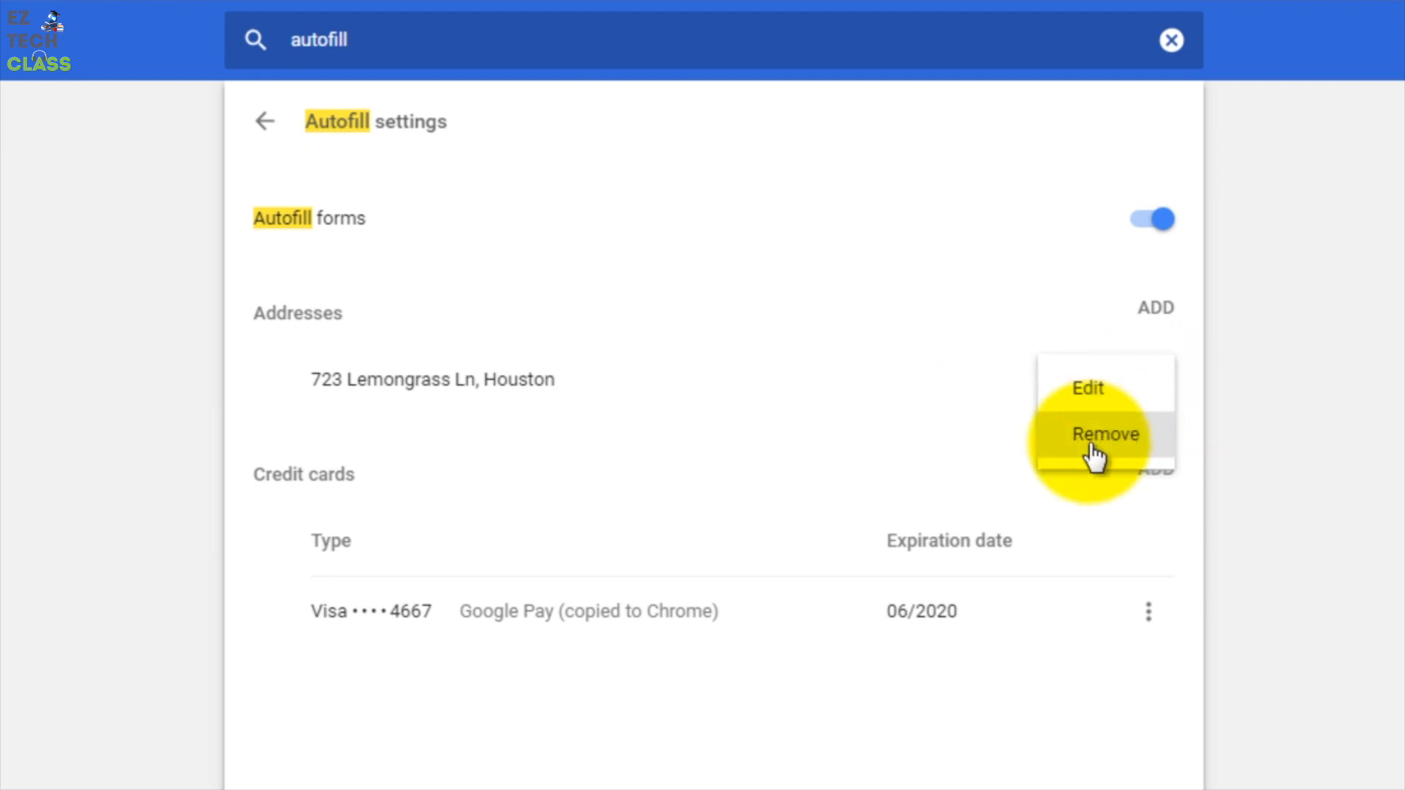
{"action": "left_click", "coordinate": [1105, 435]}
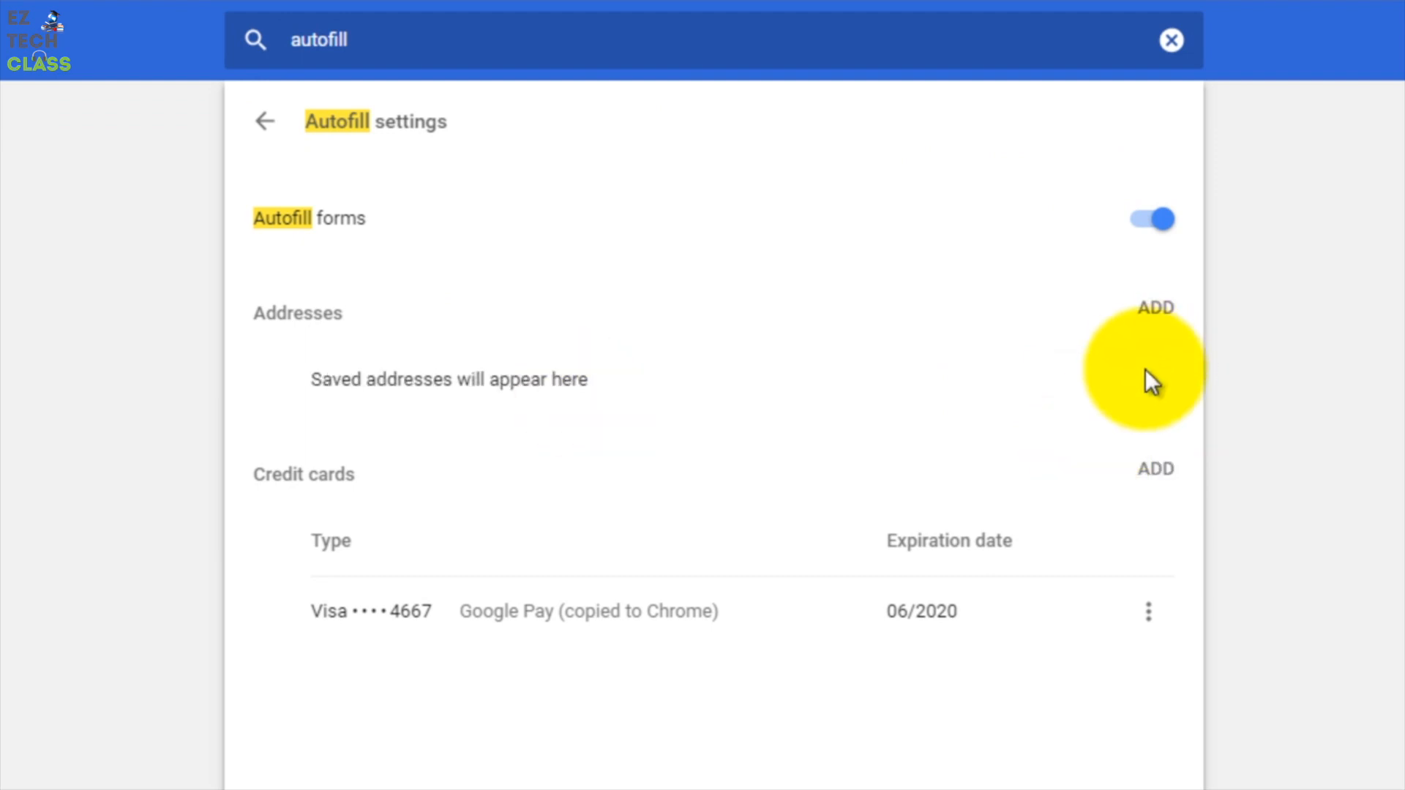
{"action": "mouse_move", "coordinate": [1086, 386]}
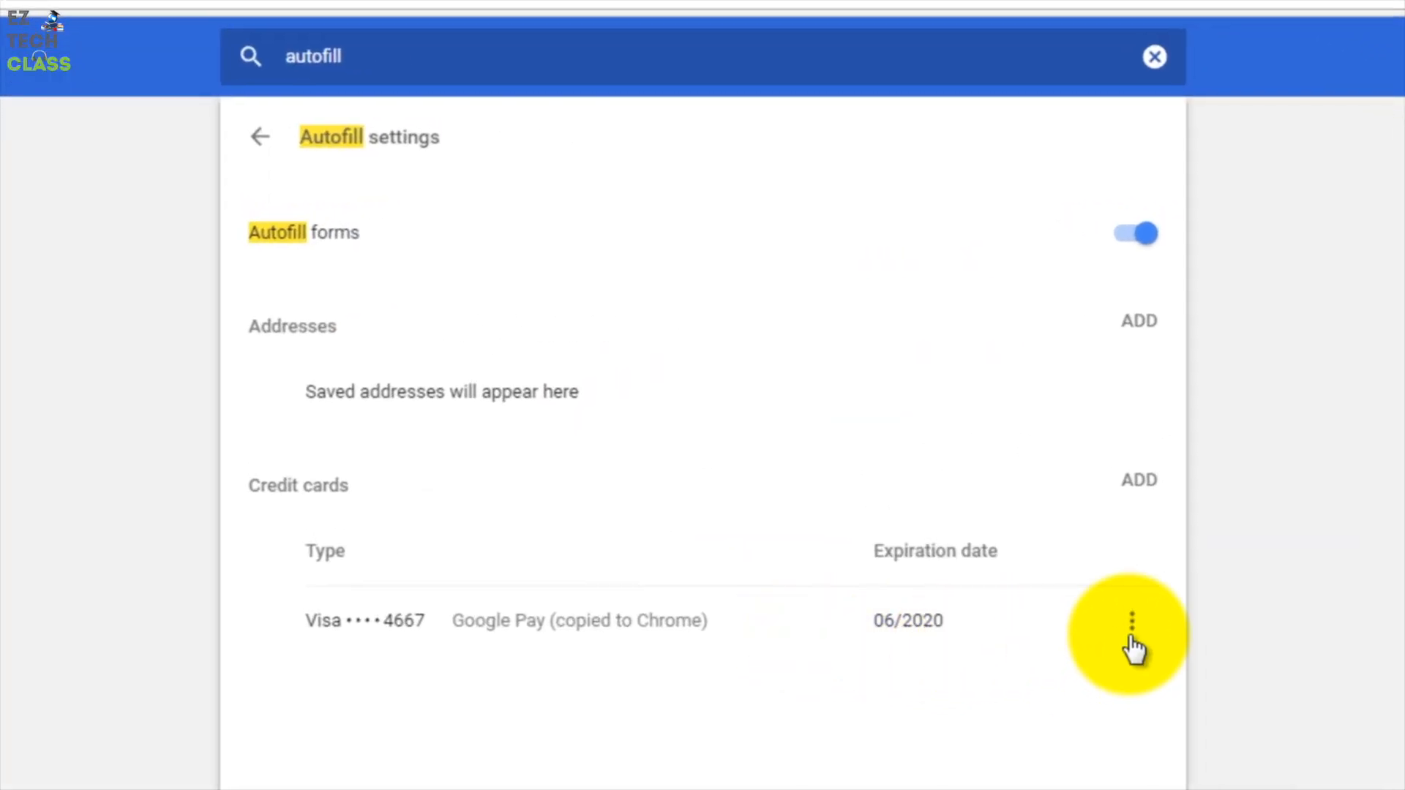
{"action": "left_click", "coordinate": [1131, 621]}
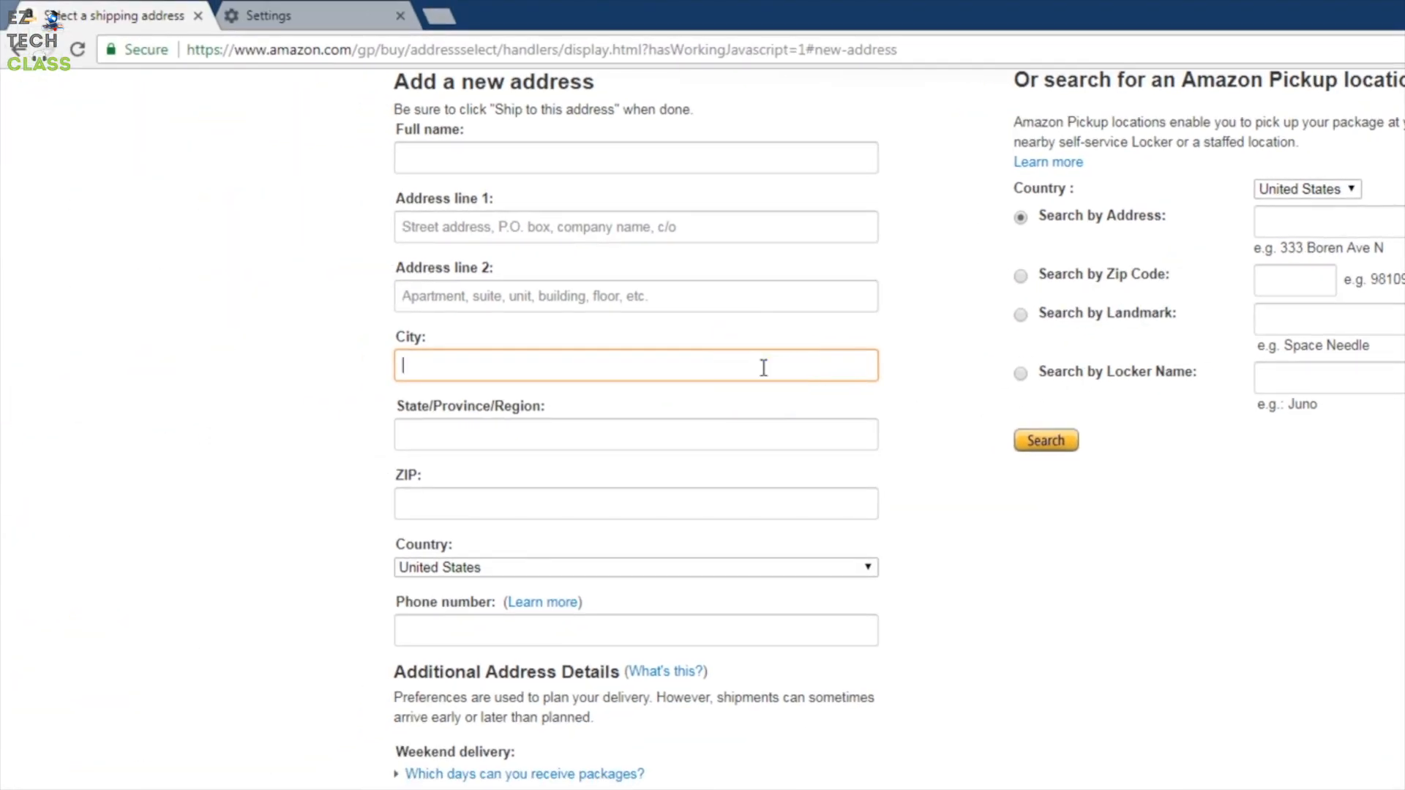
{"action": "left_click", "coordinate": [313, 16]}
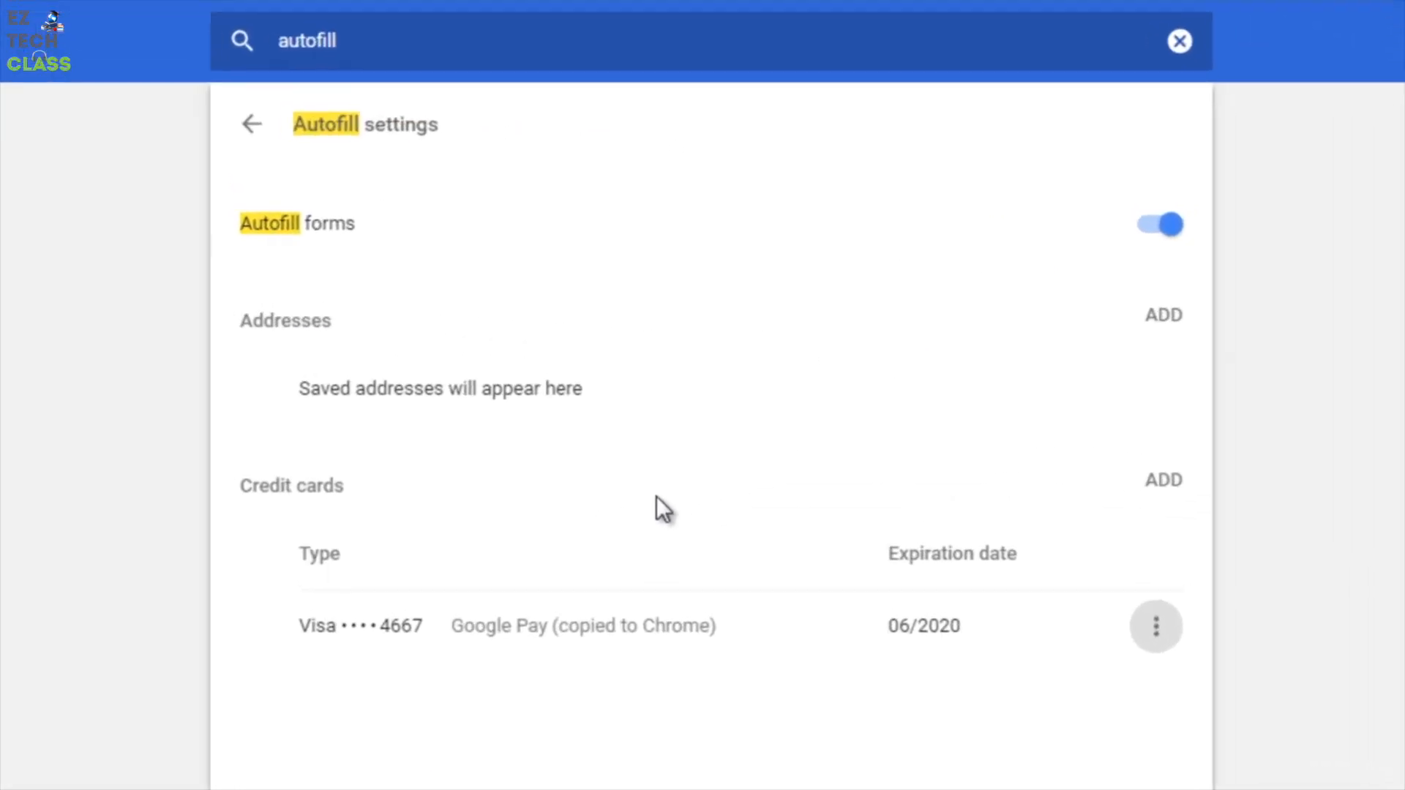